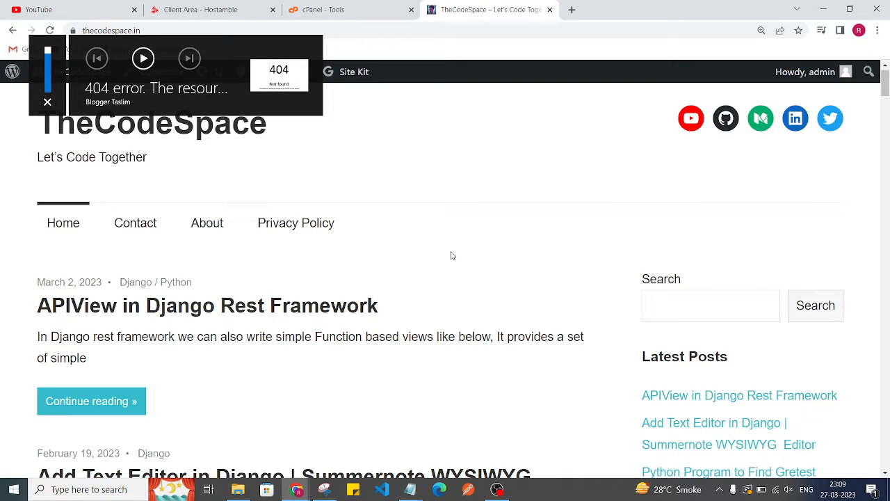
Step: On the TheCodeSpace site, try the APIView and greatest-number posts, which return 404
{"action": "left_click", "coordinate": [47, 102]}
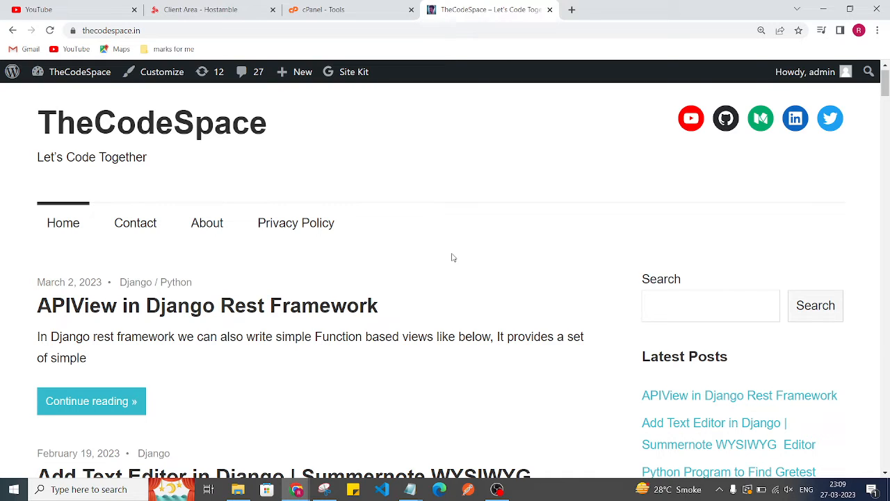
{"action": "mouse_move", "coordinate": [228, 213]}
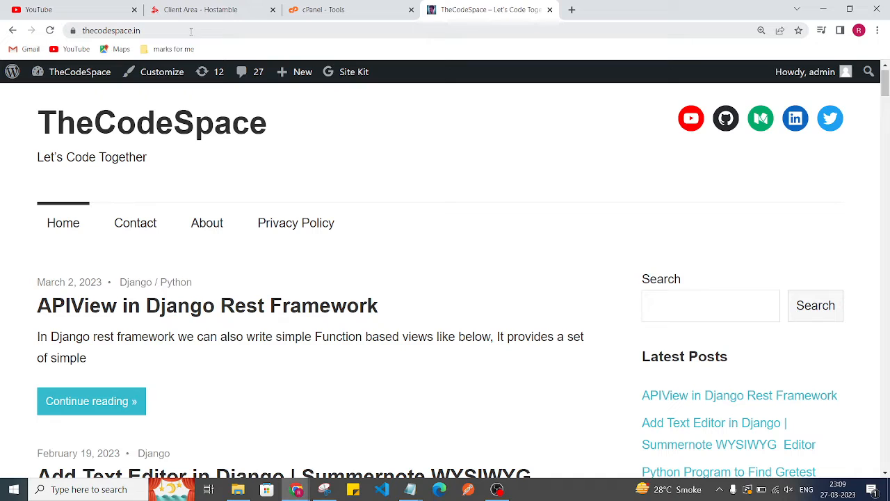
{"action": "mouse_move", "coordinate": [209, 8]}
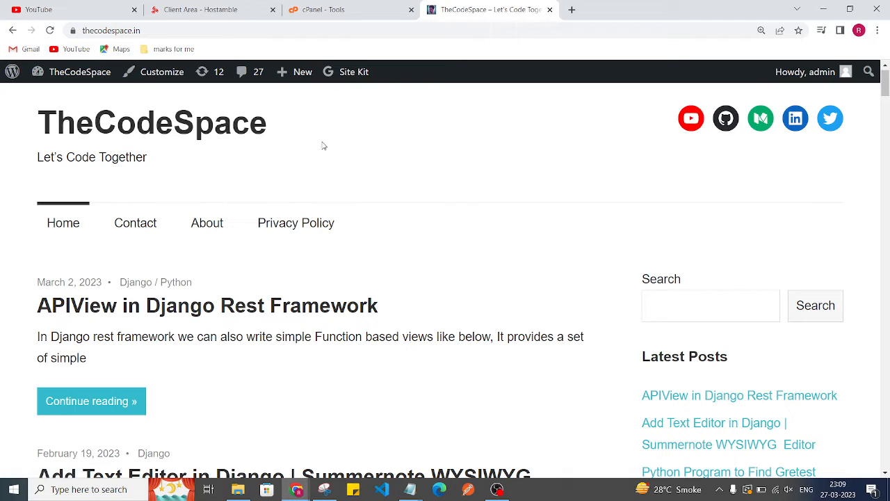
{"action": "mouse_move", "coordinate": [216, 308]}
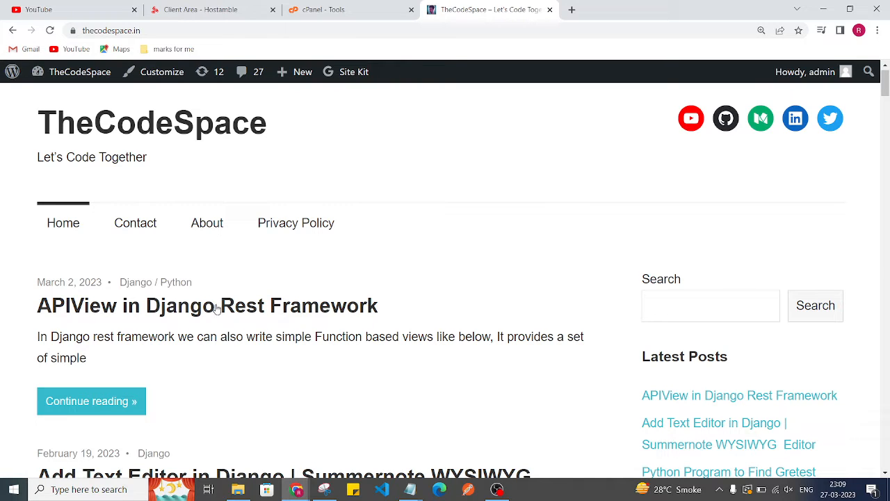
{"action": "mouse_move", "coordinate": [310, 269]}
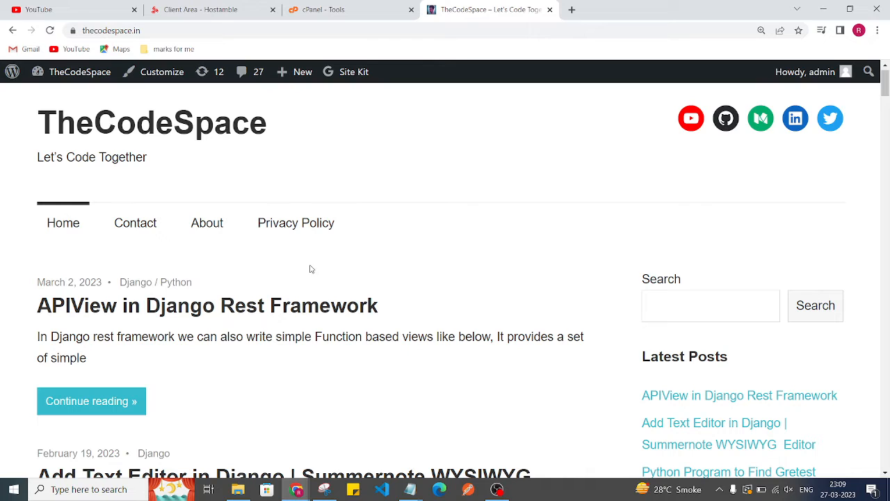
{"action": "mouse_move", "coordinate": [122, 388]}
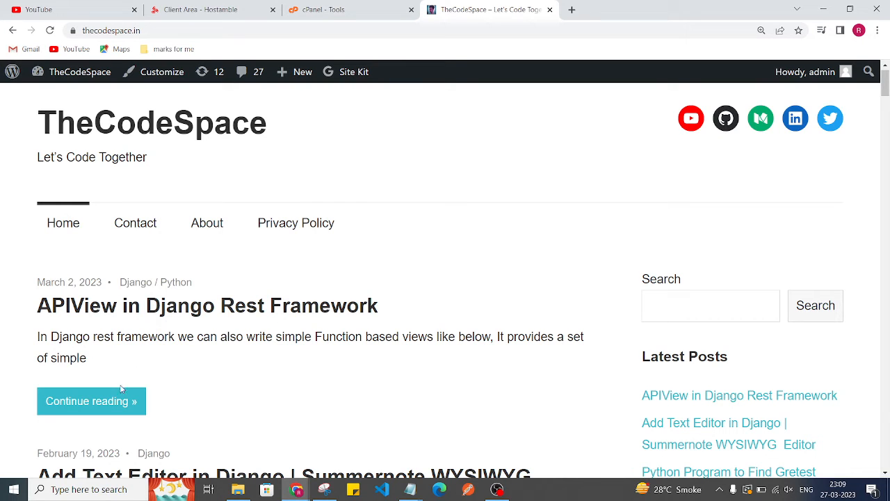
{"action": "left_click", "coordinate": [92, 401]}
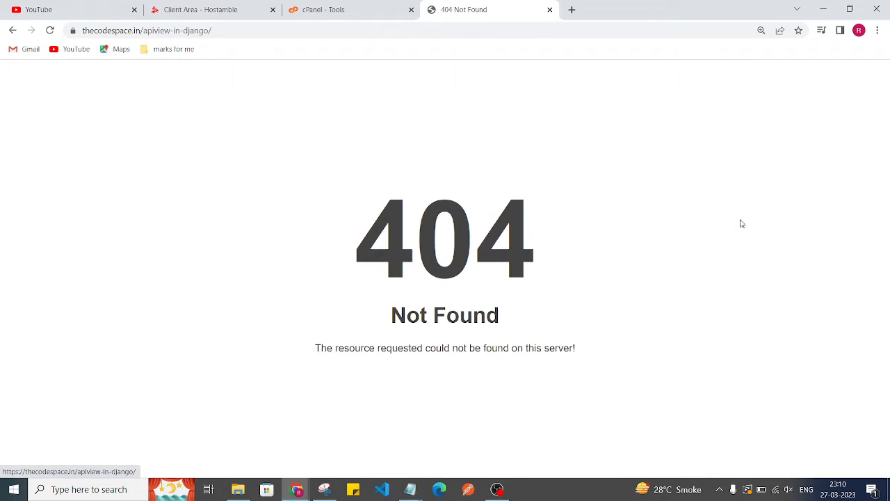
{"action": "mouse_move", "coordinate": [624, 358]}
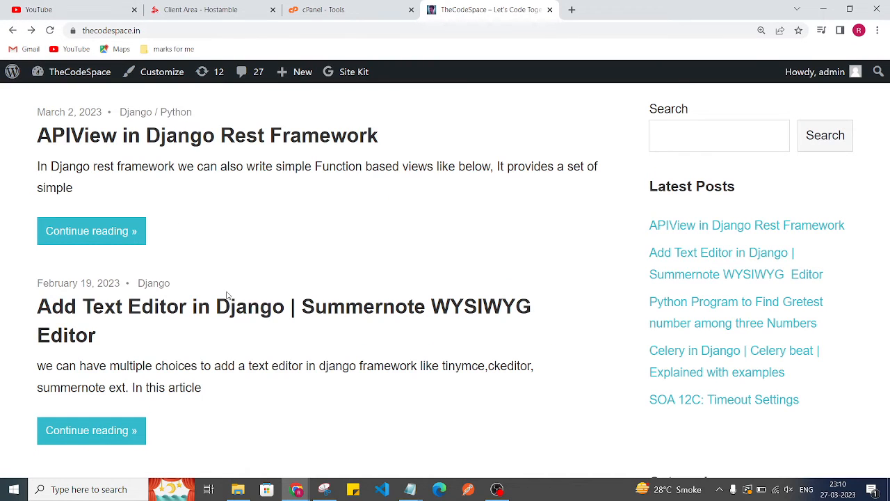
{"action": "scroll", "scroll_direction": "down", "scroll_amount": 3}
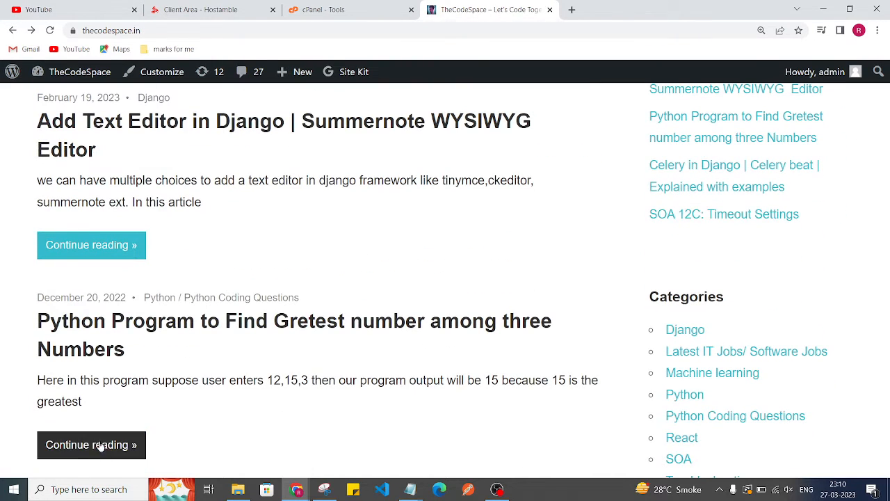
{"action": "left_click", "coordinate": [92, 445]}
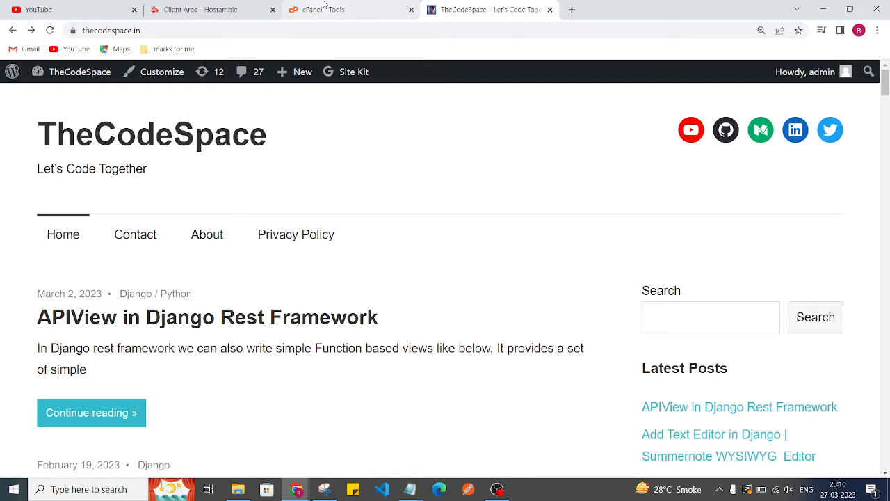
Step: From the cPanel Tools page, launch File Manager listing the home directory folders
{"action": "left_click", "coordinate": [323, 10]}
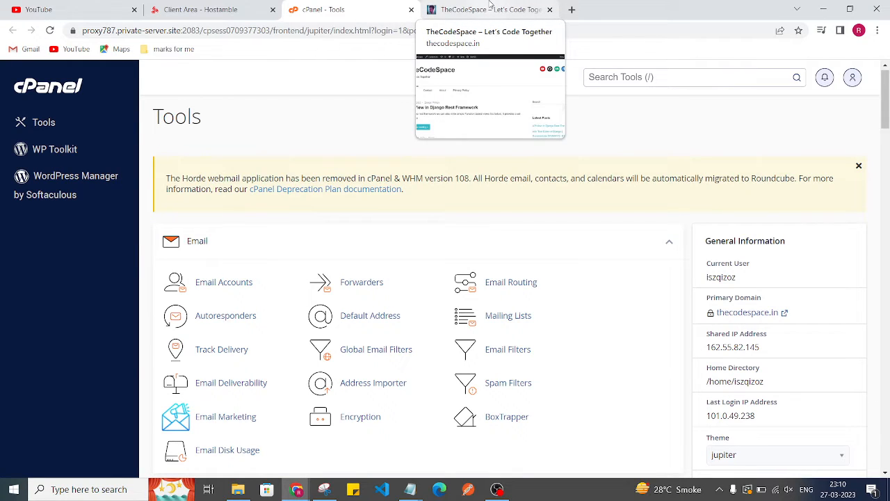
{"action": "scroll", "scroll_direction": "down", "scroll_amount": 3}
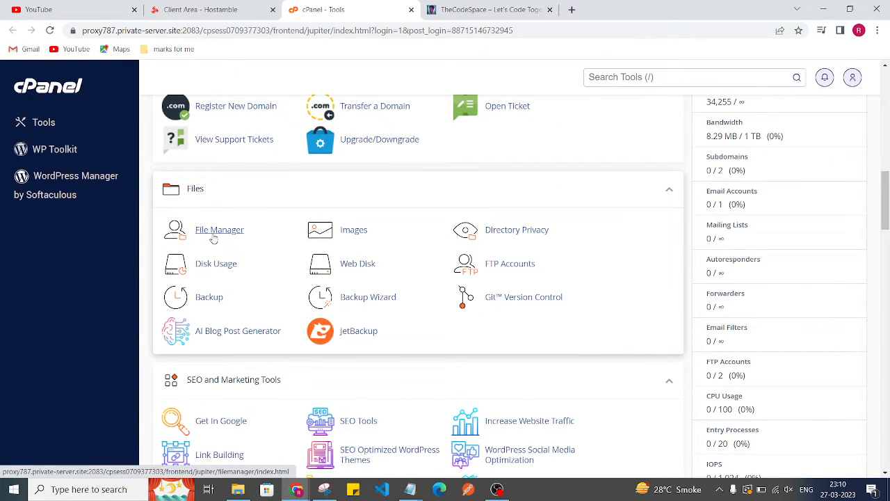
{"action": "left_click", "coordinate": [220, 230]}
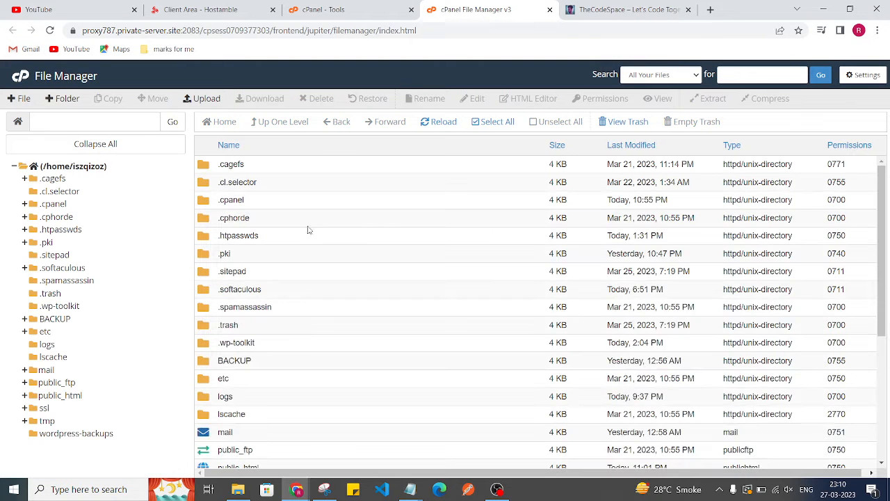
{"action": "scroll", "scroll_direction": "down", "scroll_amount": 3}
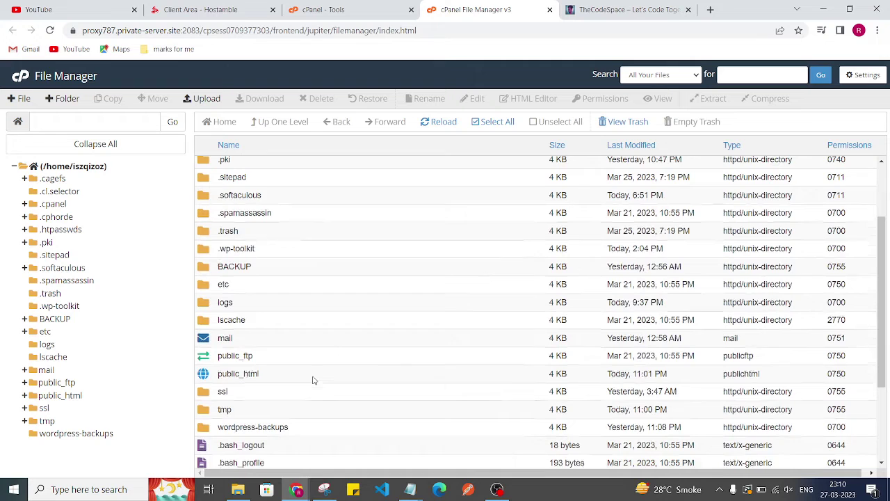
{"action": "scroll", "scroll_direction": "down", "scroll_amount": 3}
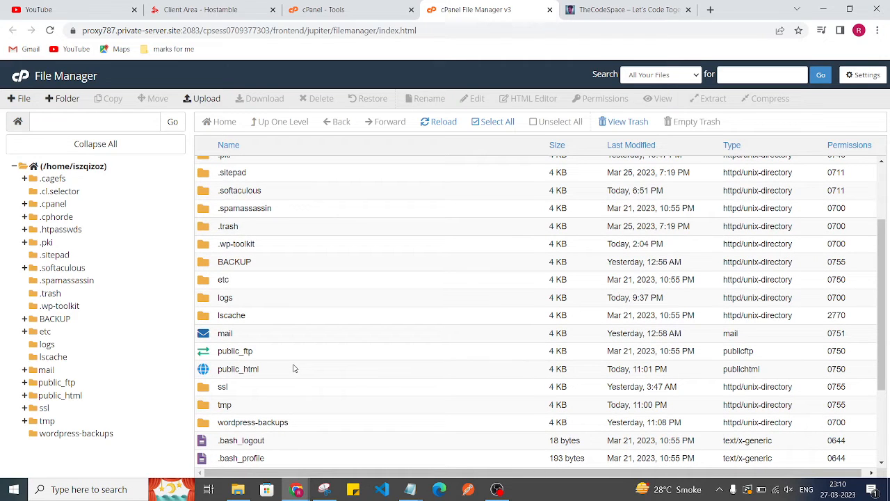
Step: Enter public_html and keep hidden files shown so the empty .htaccess is listed
{"action": "double_click", "coordinate": [238, 369]}
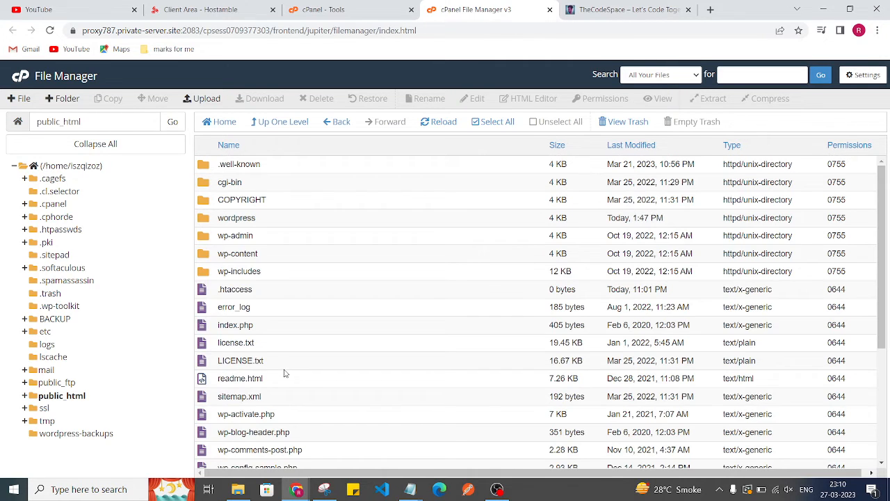
{"action": "scroll", "scroll_direction": "down", "scroll_amount": 3}
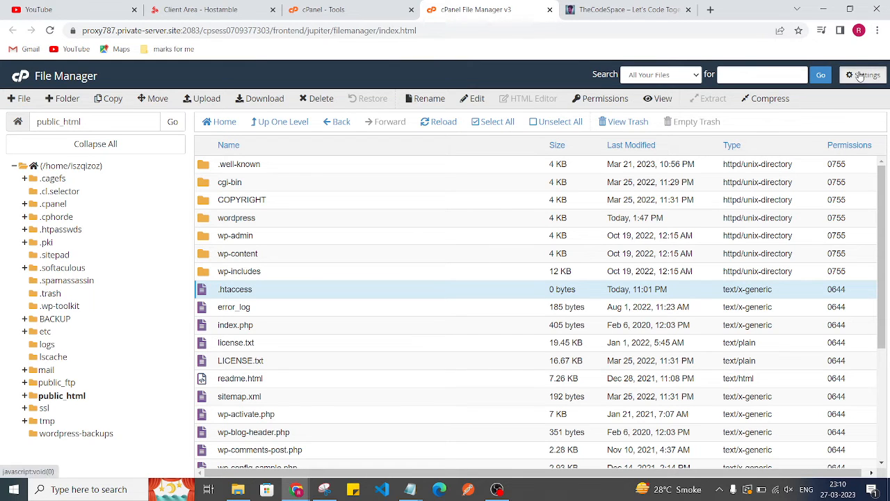
{"action": "left_click", "coordinate": [862, 75]}
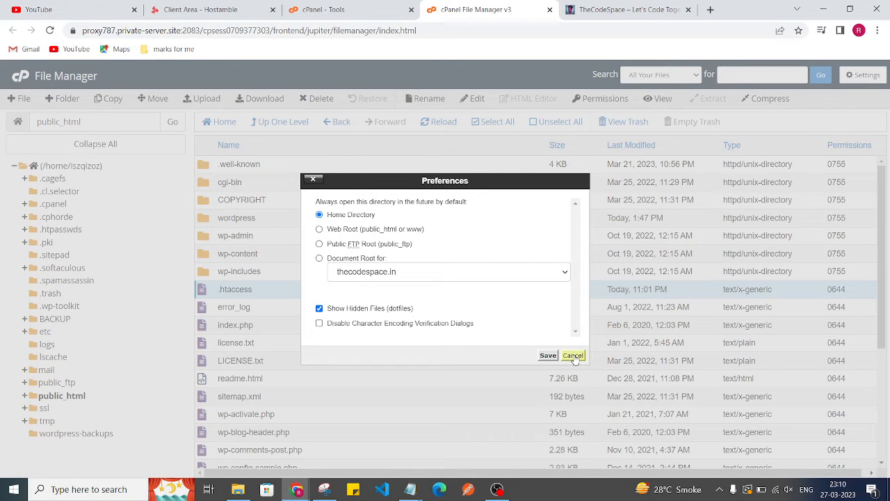
{"action": "left_click", "coordinate": [573, 355]}
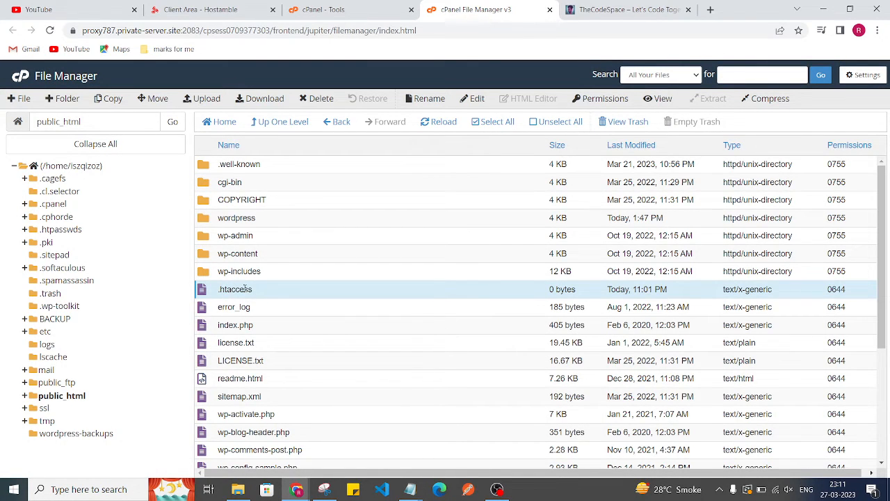
{"action": "mouse_move", "coordinate": [259, 292]}
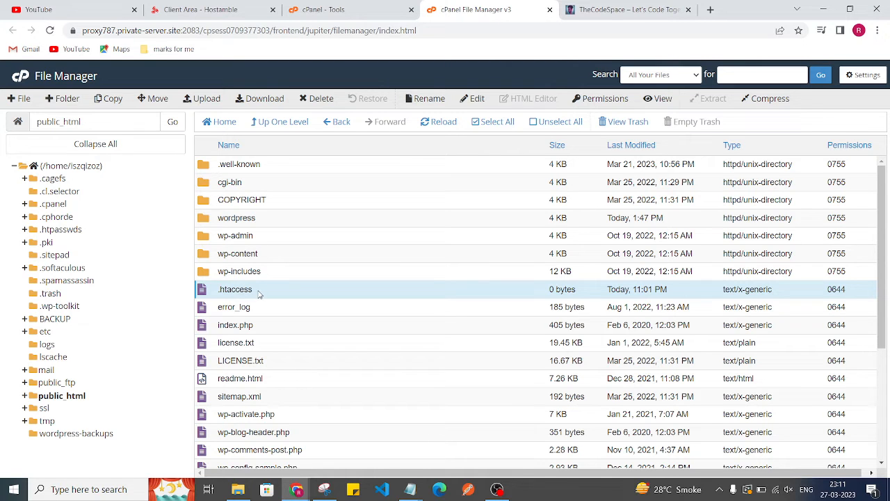
Step: Edit the .htaccess file, accepting the default encoding, so its editor tab appears
{"action": "right_click", "coordinate": [233, 289]}
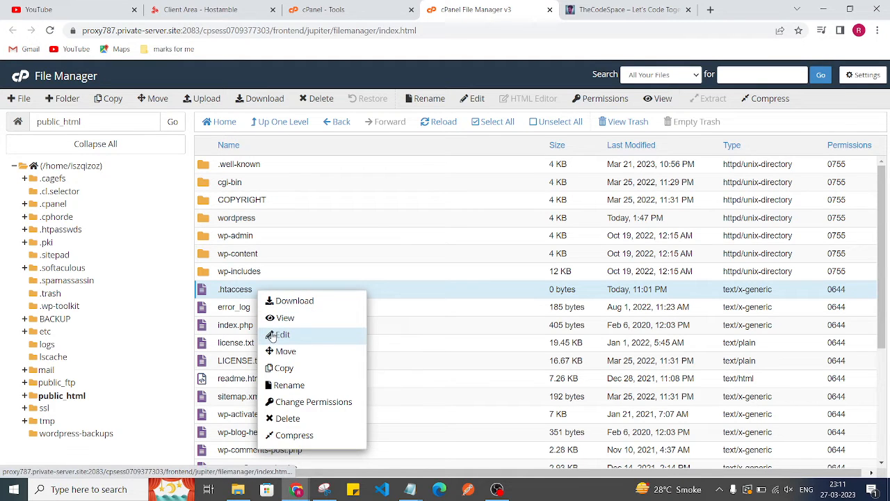
{"action": "left_click", "coordinate": [283, 334]}
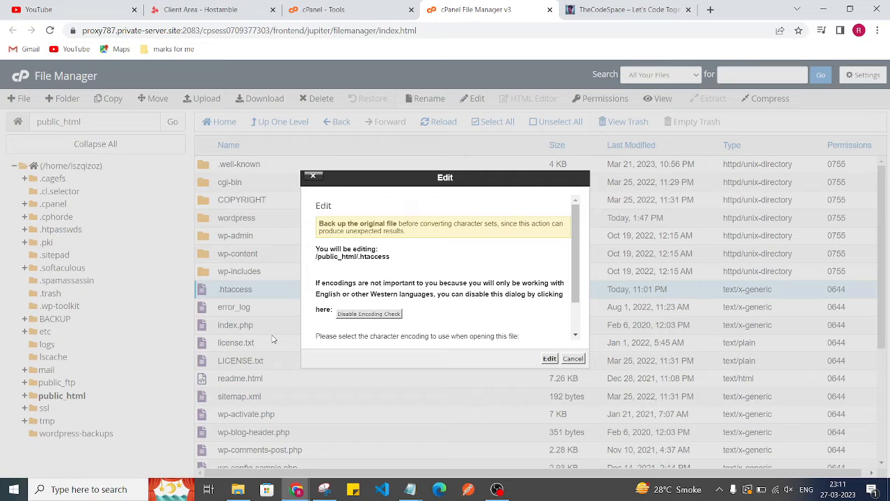
{"action": "left_click", "coordinate": [731, 8]}
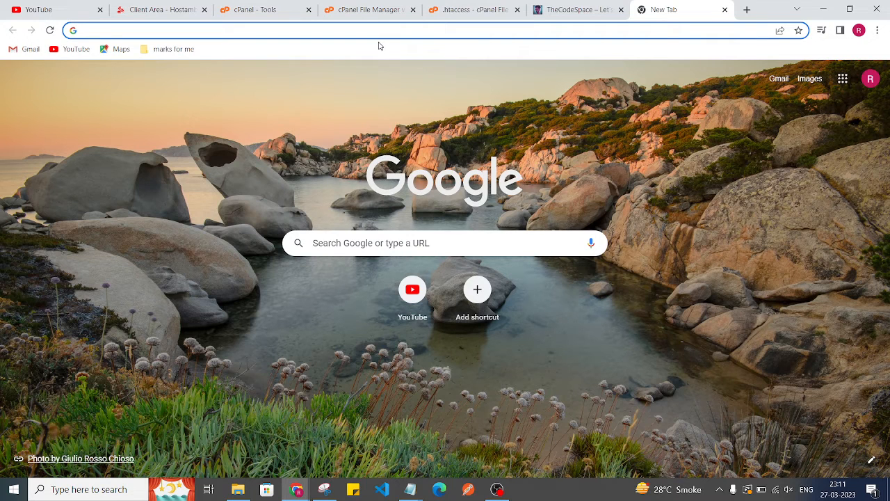
Step: Search 'wp htaccess', reach the WordPress.org Basic WP rewrite rules, and return to the editor
{"action": "type", "text": "wp htaccess"}
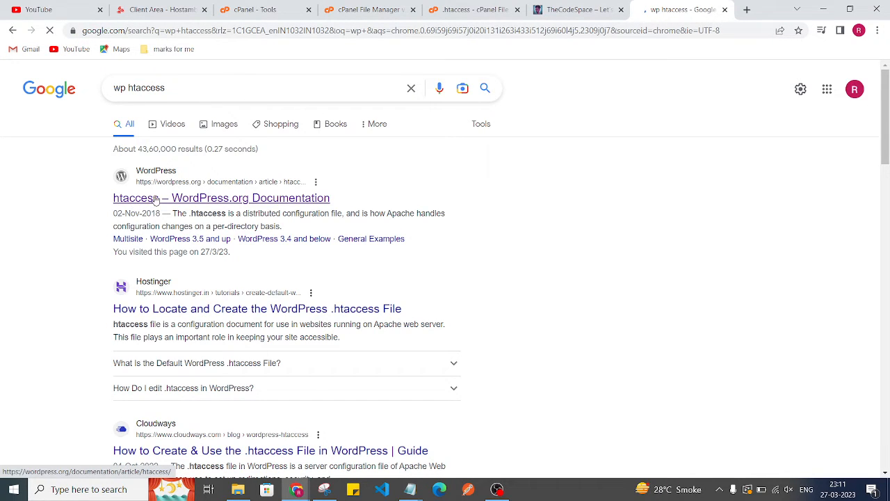
{"action": "left_click", "coordinate": [221, 198]}
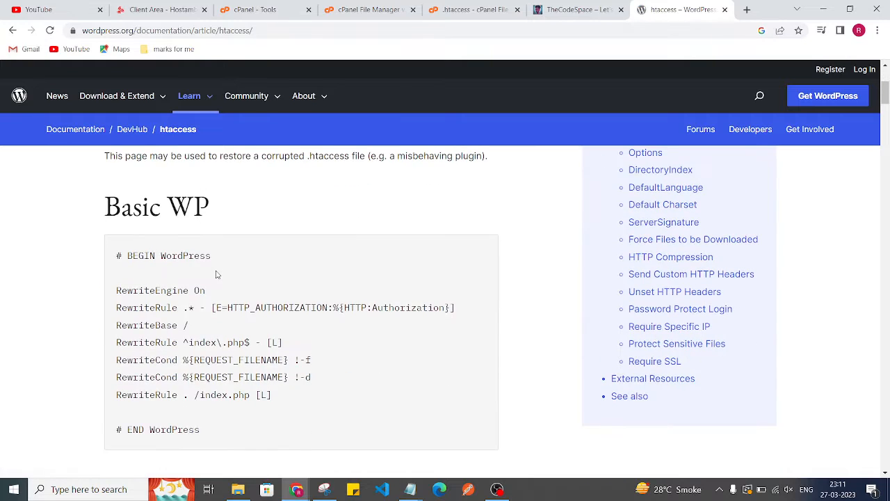
{"action": "scroll", "scroll_direction": "down", "scroll_amount": 3}
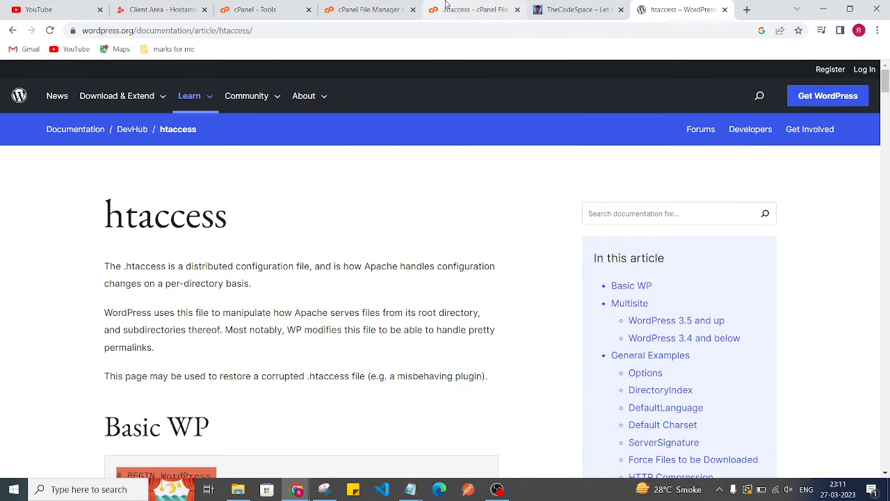
{"action": "left_click", "coordinate": [476, 11]}
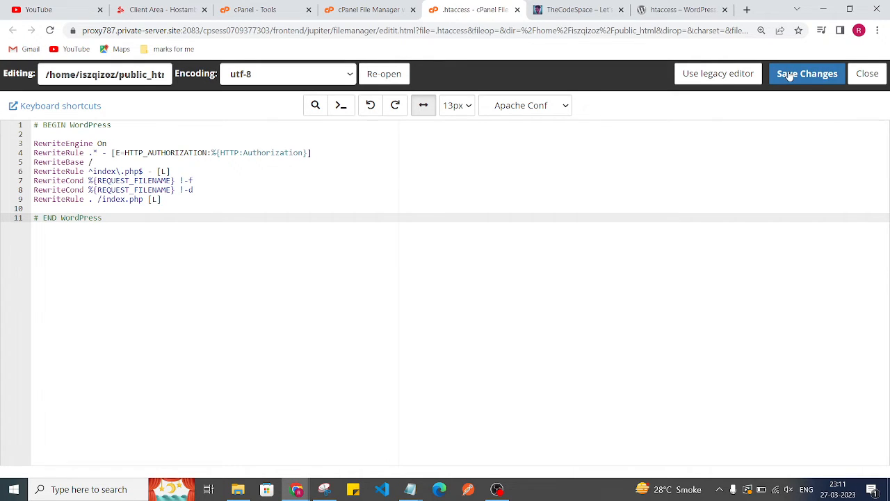
Step: Save .htaccess with the Basic WP rewrite rules and return to the TheCodeSpace tab
{"action": "left_click", "coordinate": [807, 73]}
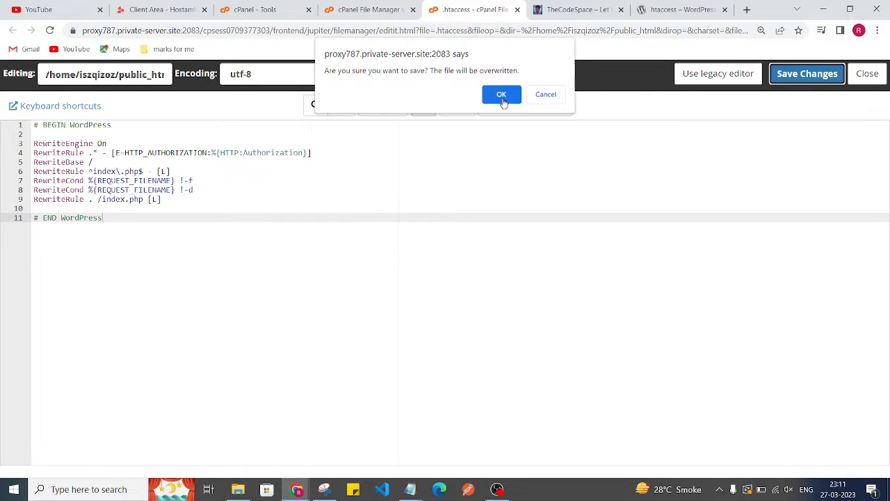
{"action": "left_click", "coordinate": [501, 95]}
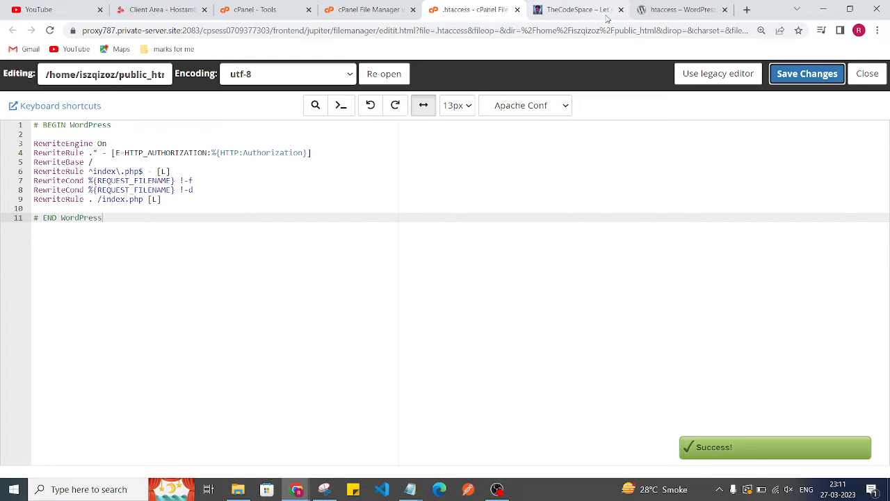
{"action": "left_click", "coordinate": [577, 8]}
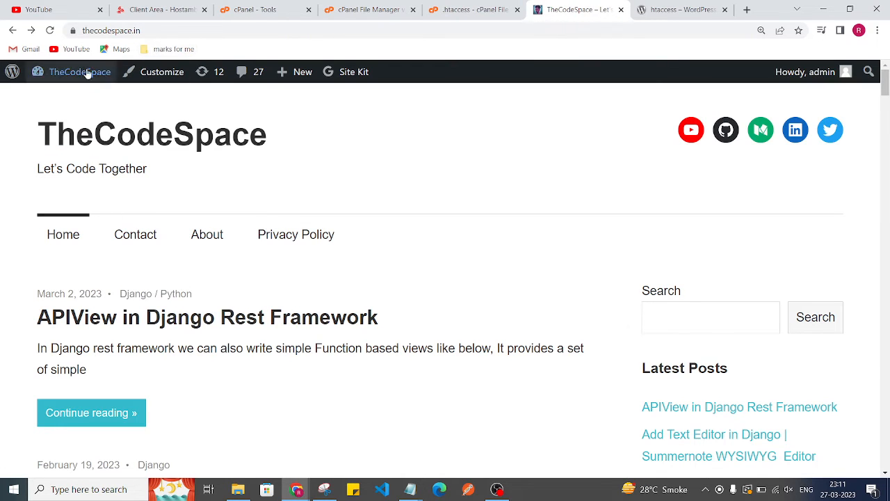
Step: Reload the homepage and load the full APIView in Django Rest Framework post without a 404
{"action": "left_click", "coordinate": [50, 31]}
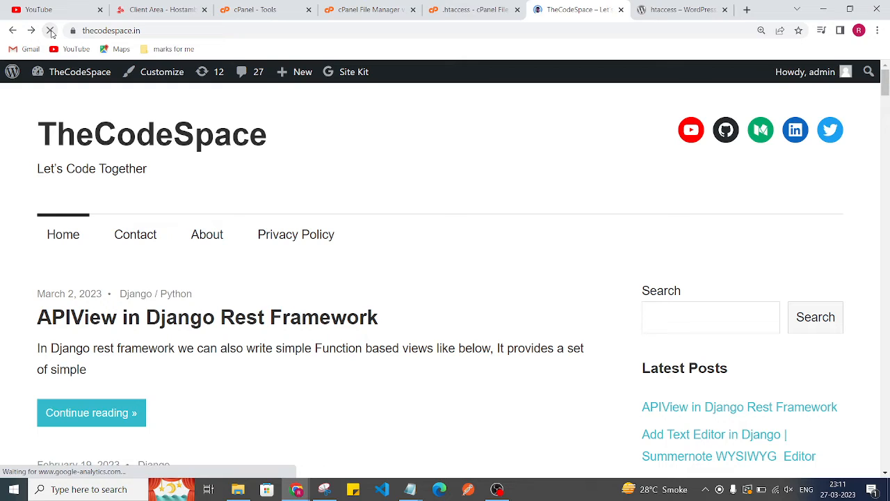
{"action": "mouse_move", "coordinate": [280, 228]}
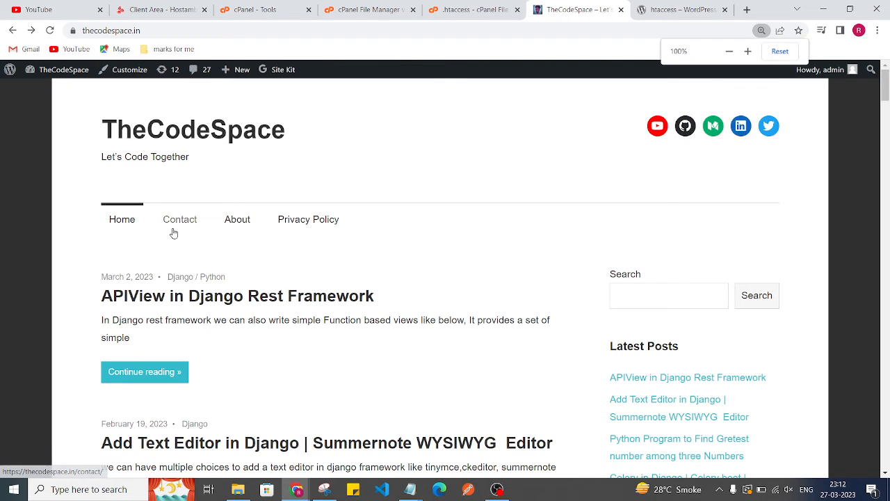
{"action": "mouse_move", "coordinate": [156, 373]}
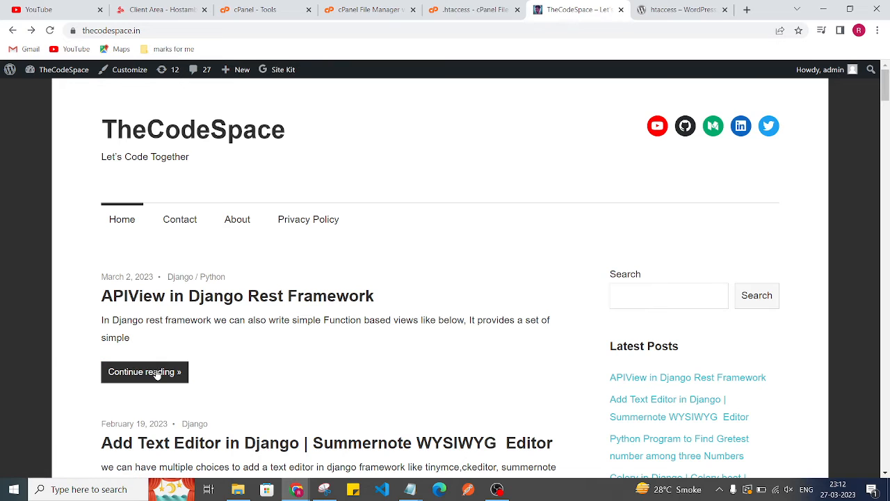
{"action": "left_click", "coordinate": [145, 372]}
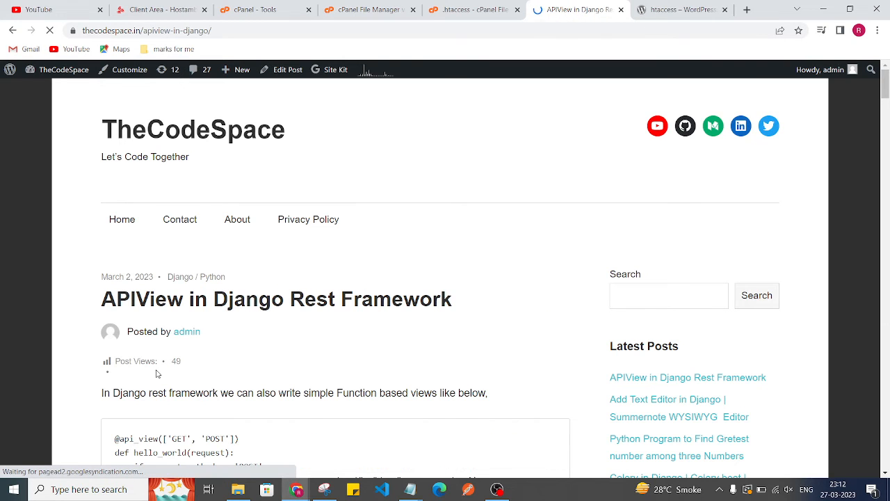
{"action": "scroll", "scroll_direction": "down", "scroll_amount": 3}
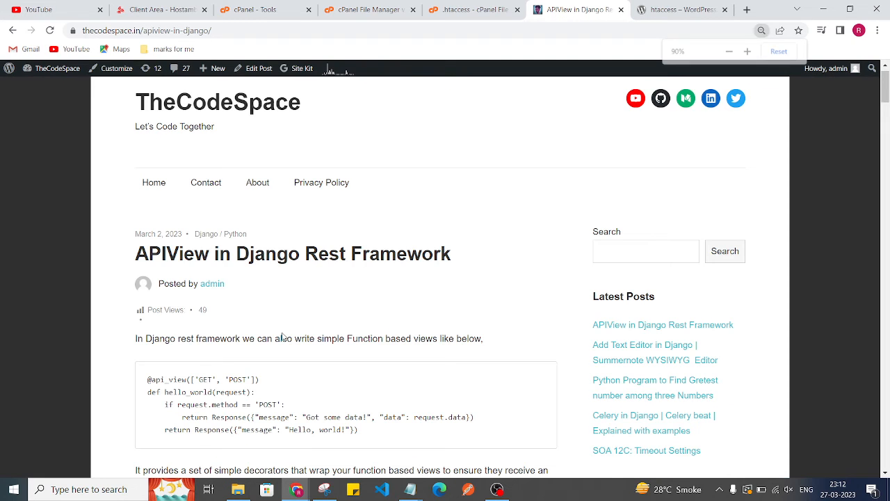
{"action": "left_click", "coordinate": [730, 50]}
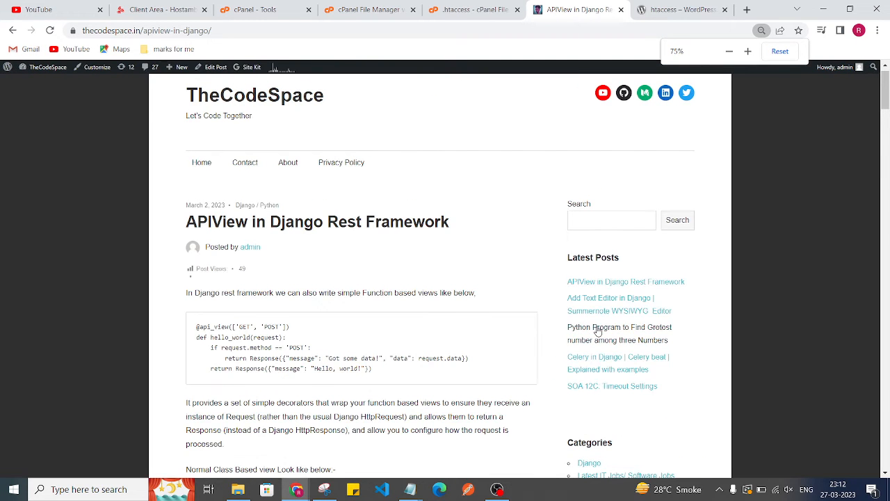